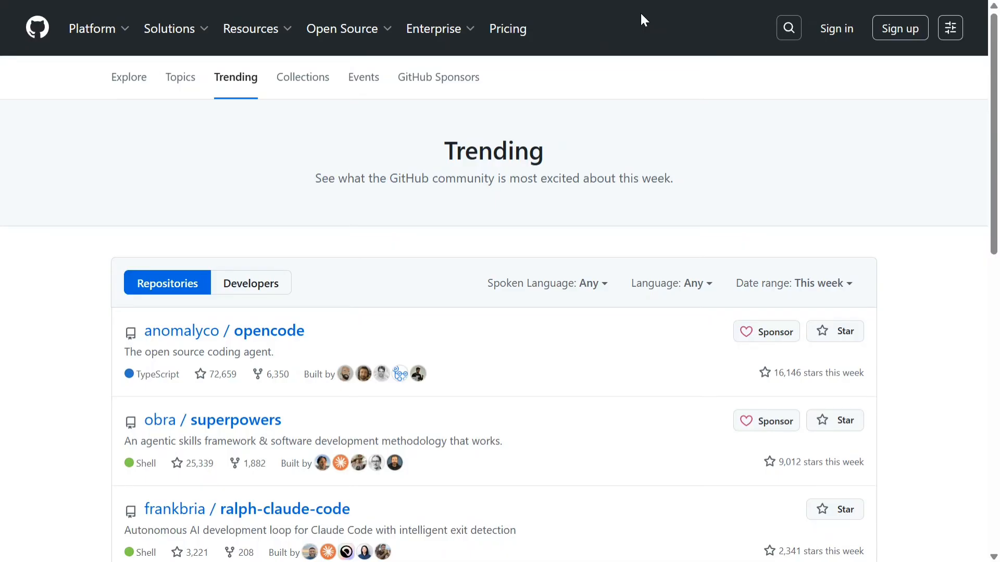
Scroll the opencode README past Installation to the Desktop App (BETA) section
scroll(down, 3)
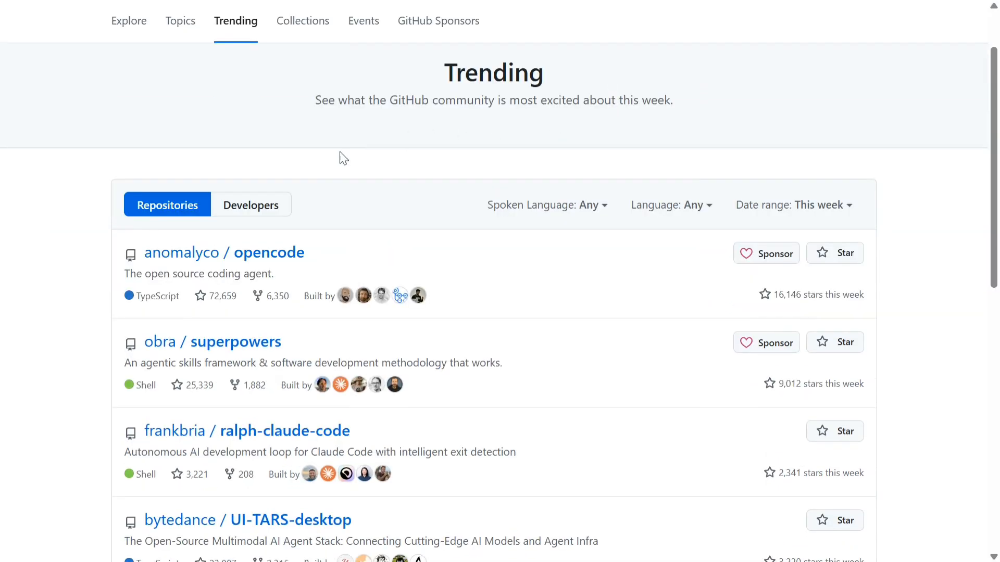
mouse_move(278, 258)
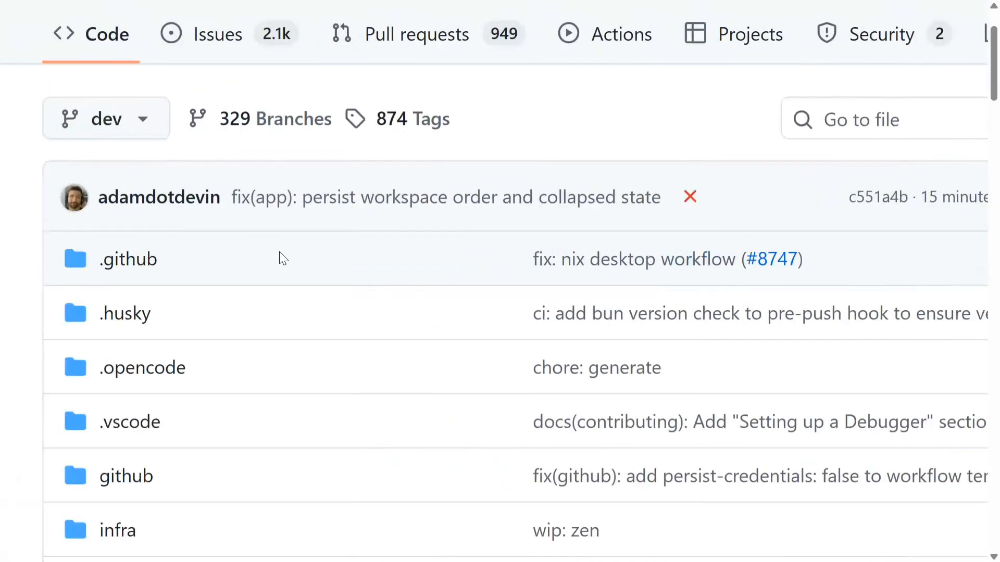
scroll(down, 3)
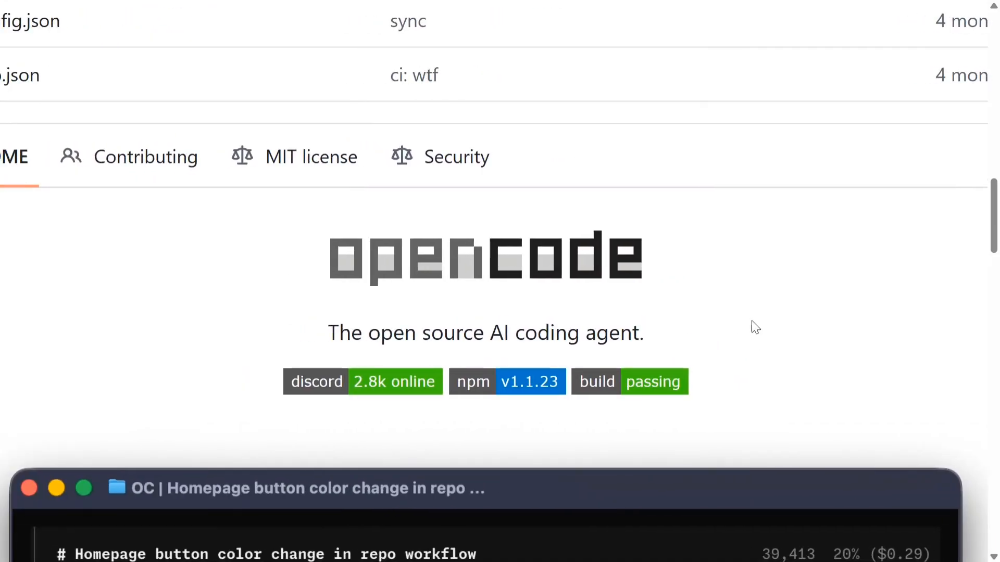
scroll(down, 3)
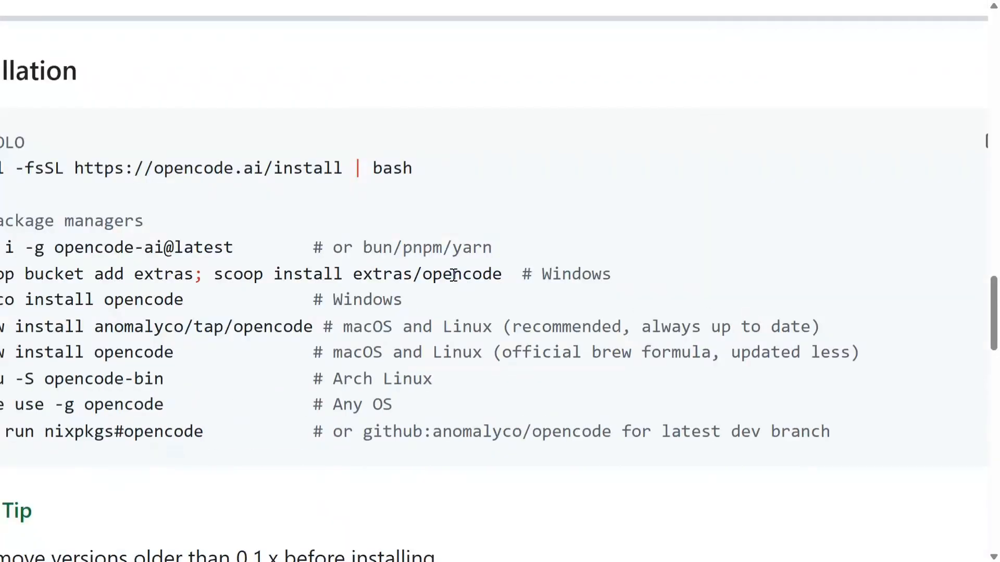
scroll(up, 3)
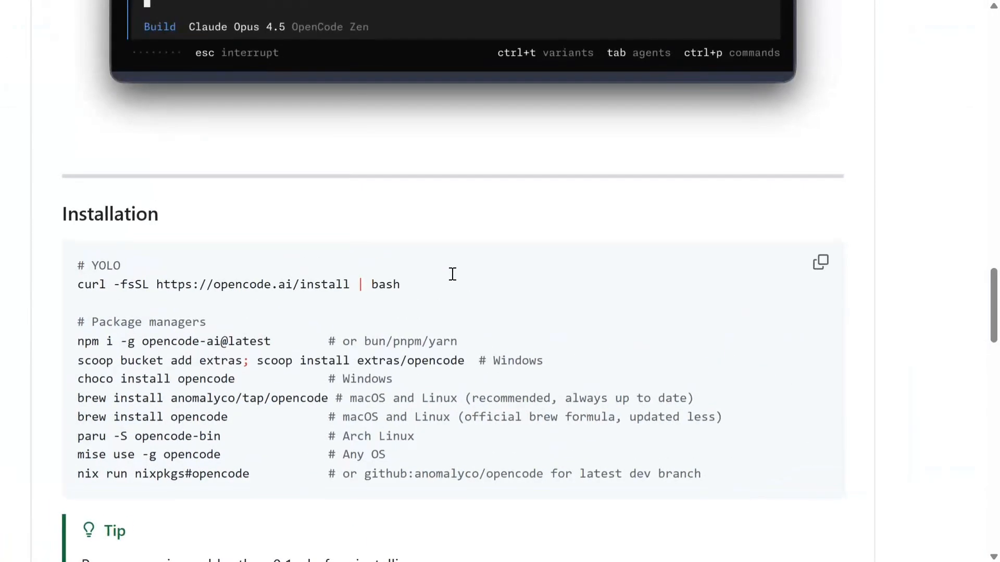
scroll(down, 3)
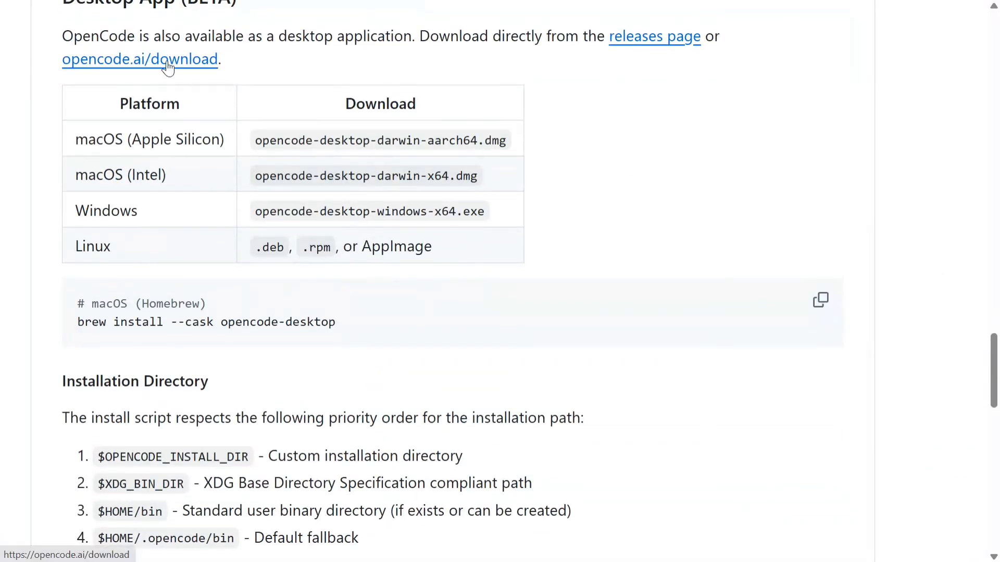
Follow the README's opencode.ai/download link to the download page
click(139, 58)
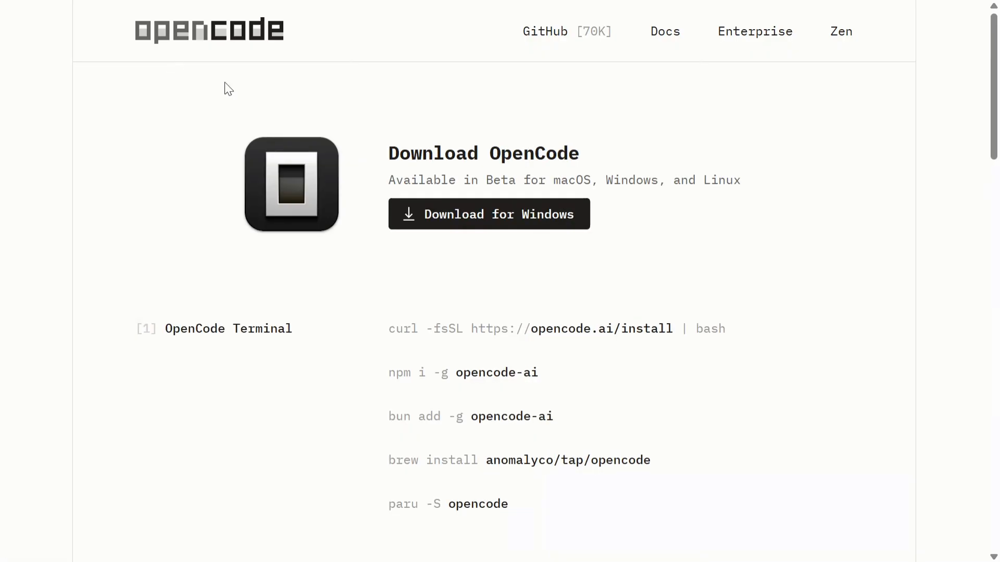
mouse_move(544, 178)
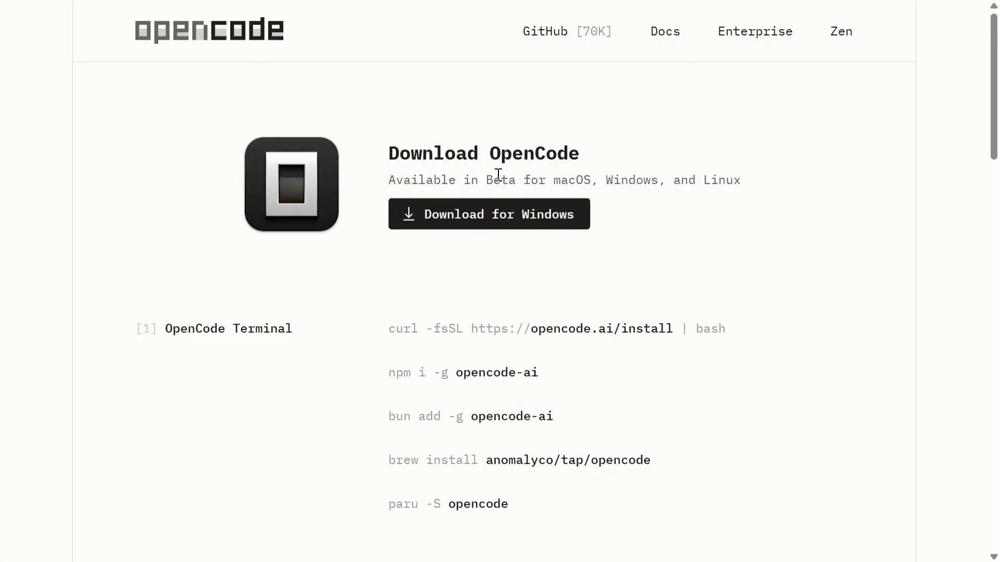
mouse_move(702, 198)
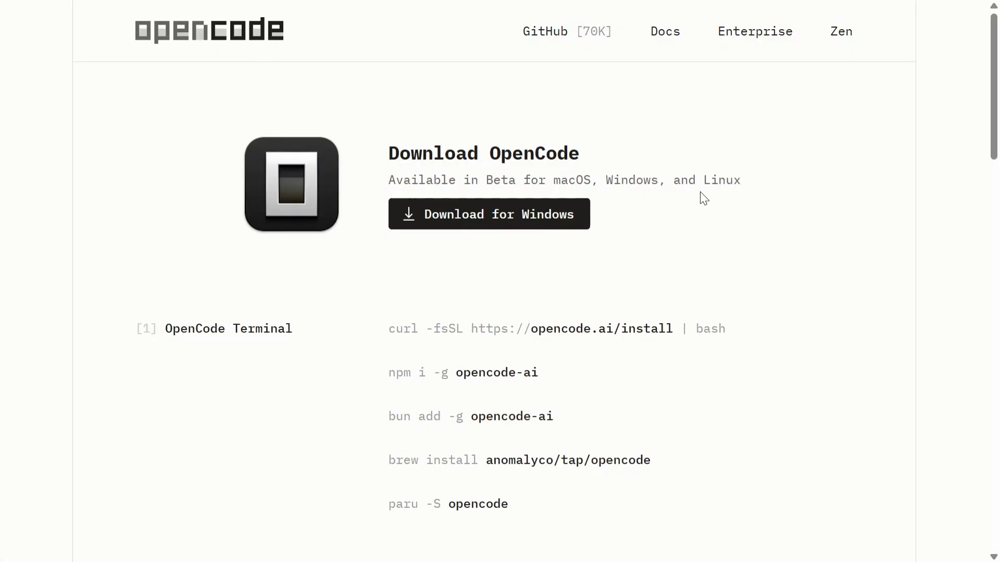
mouse_move(670, 86)
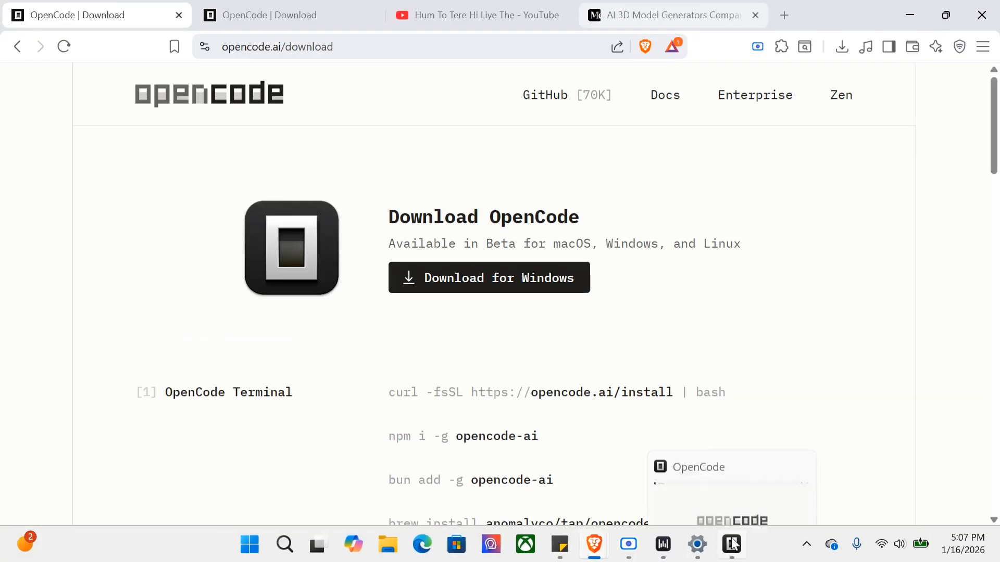
Open the Desktop's resume_builder folder as a project in the OpenCode desktop app
click(730, 544)
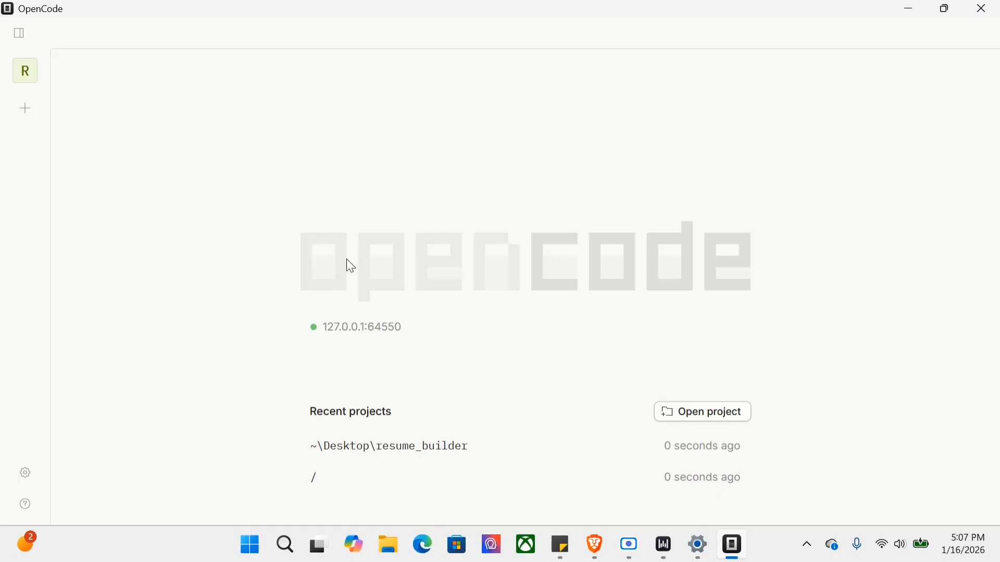
mouse_move(677, 413)
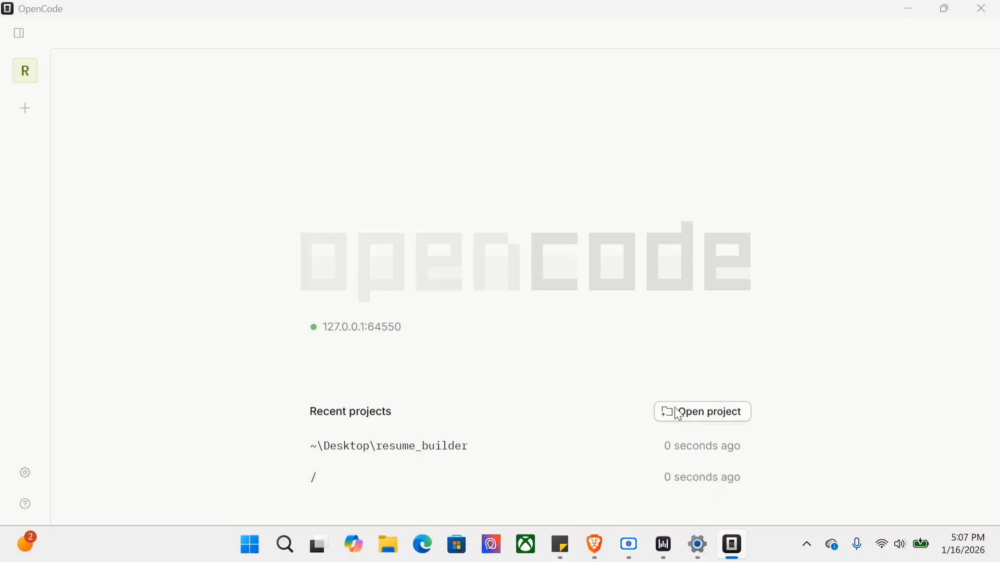
click(702, 411)
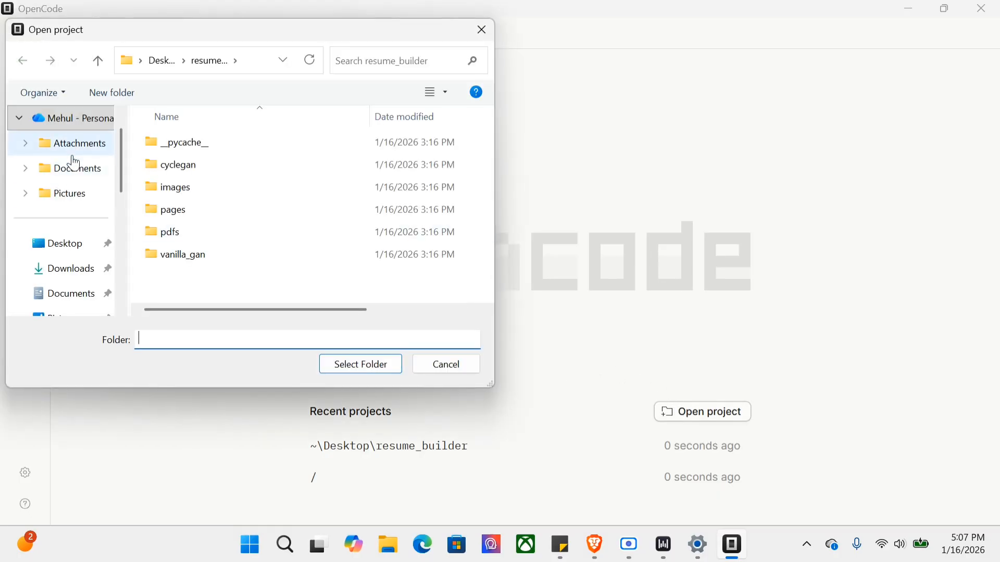
click(162, 60)
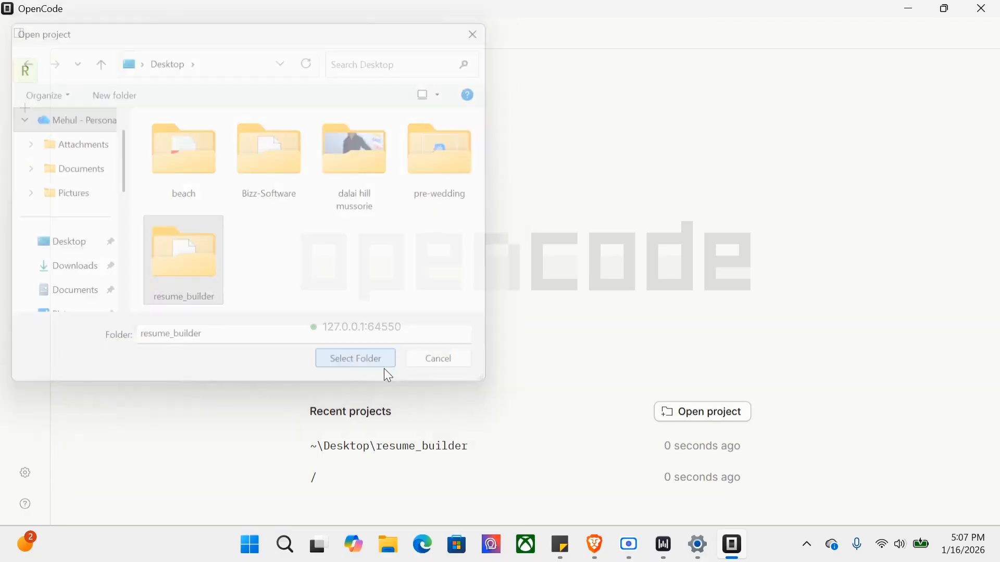
click(355, 358)
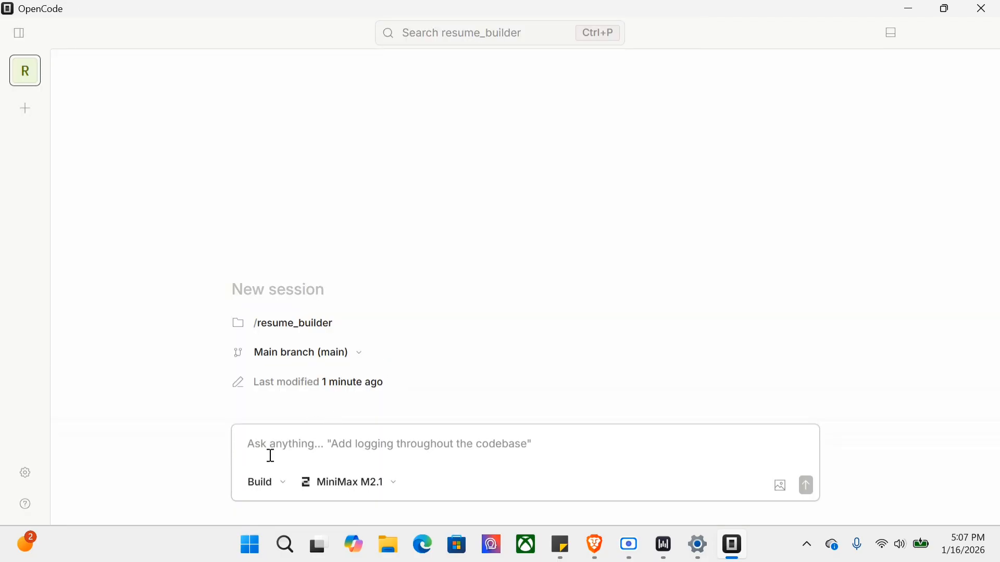
Browse the available AI models, then keep the session's agent in Build mode
click(348, 481)
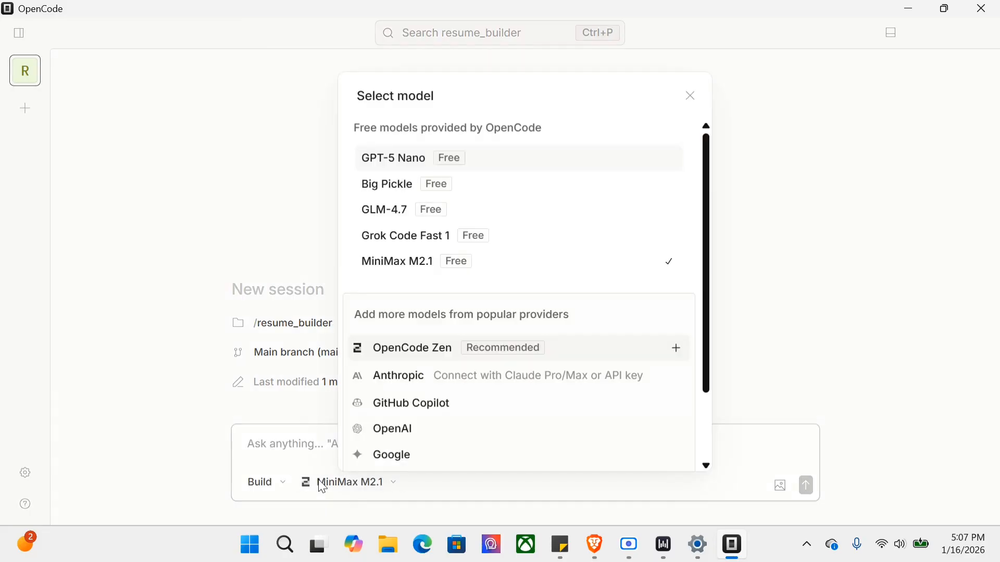
mouse_move(322, 366)
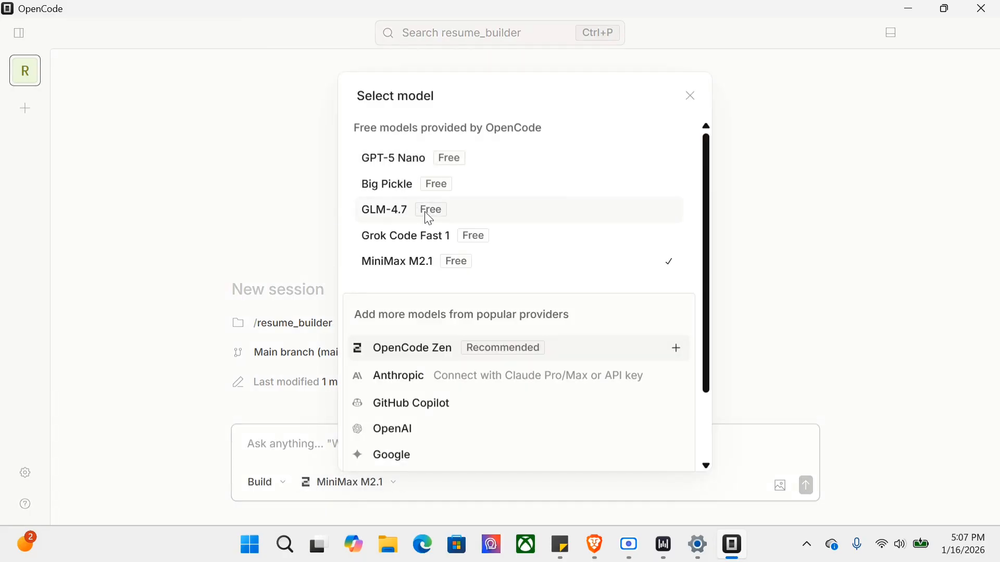
mouse_move(420, 280)
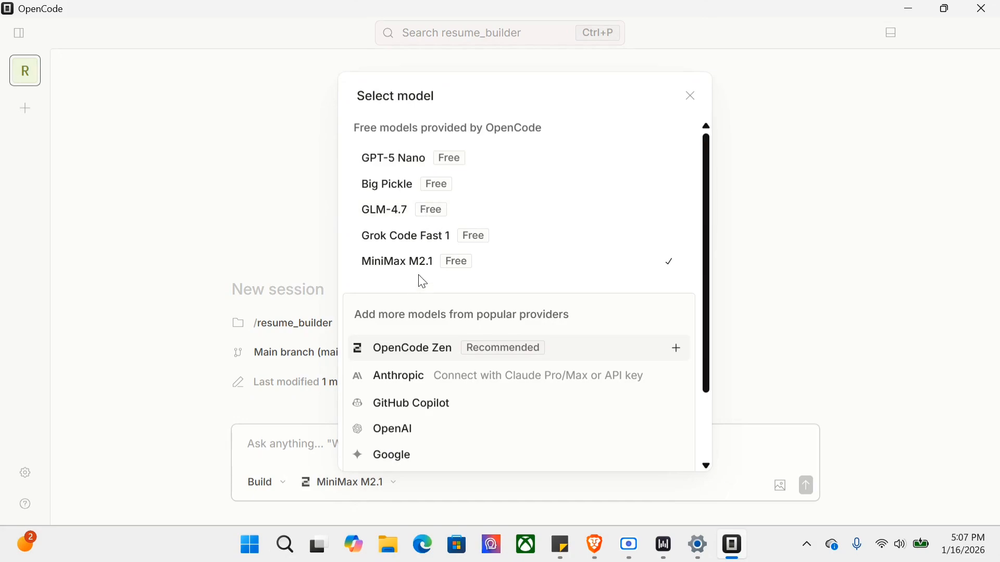
scroll(down, 3)
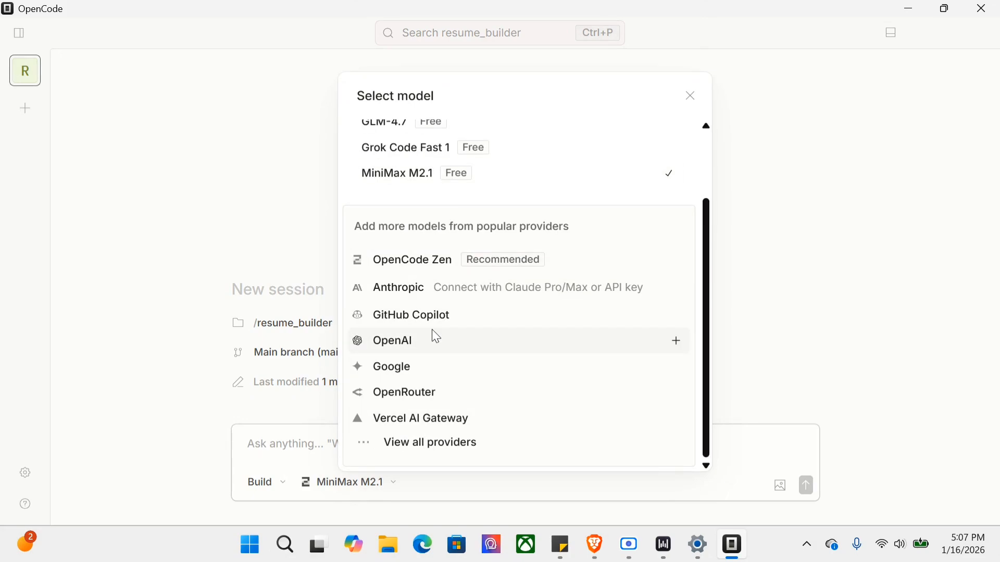
mouse_move(407, 324)
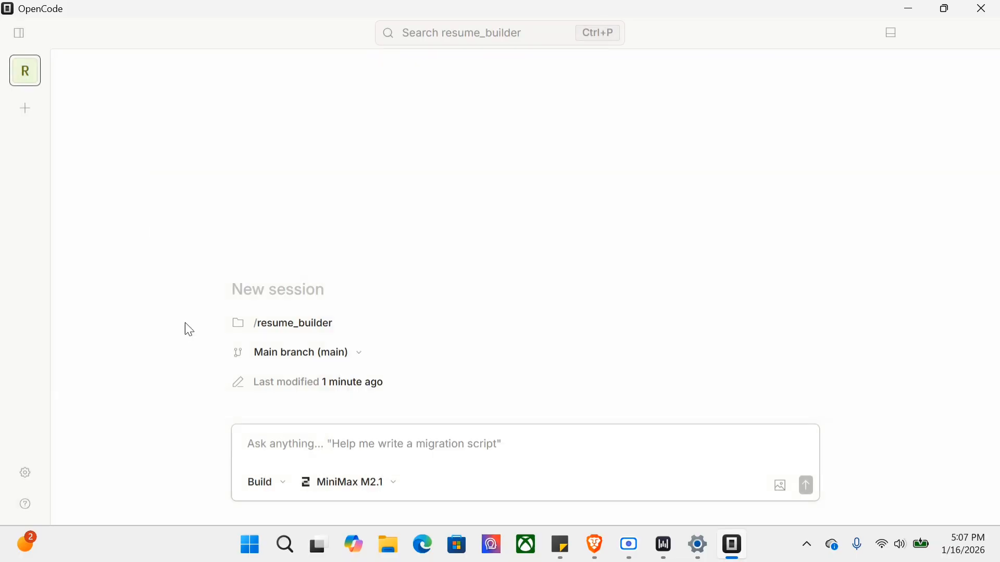
click(260, 481)
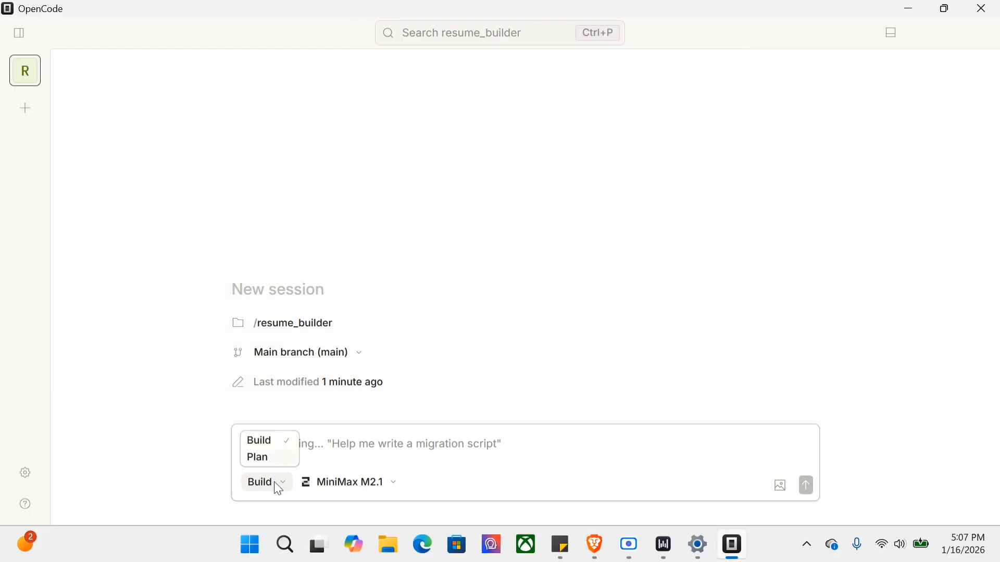
click(259, 440)
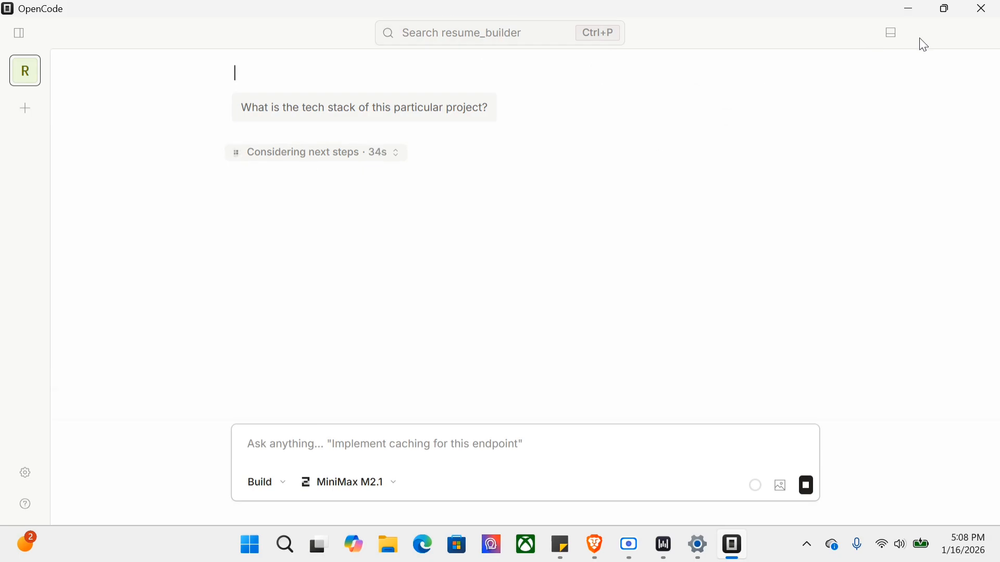
Review the agent's tech stack answer listing Streamlit, Python and NumPy
click(25, 71)
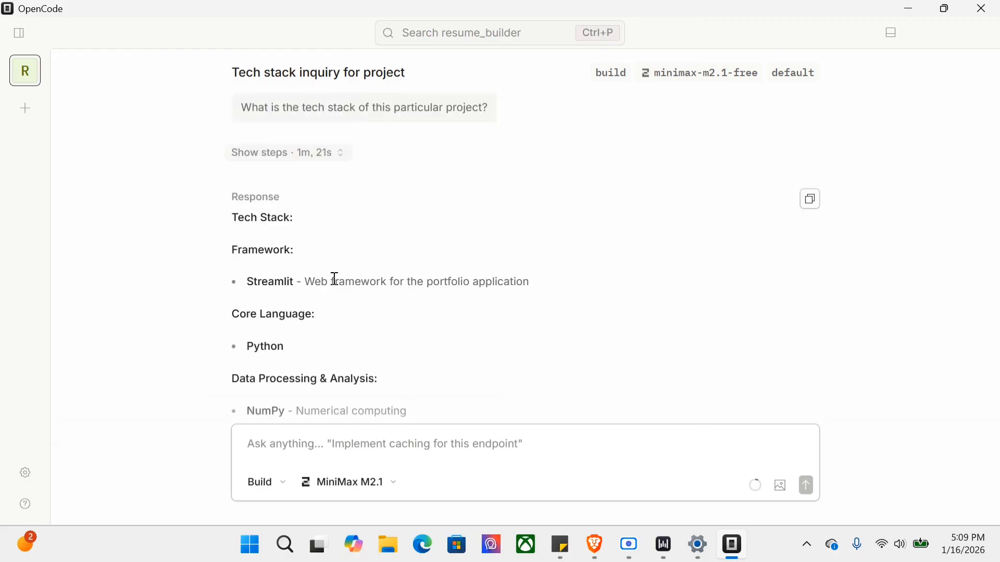
scroll(down, 3)
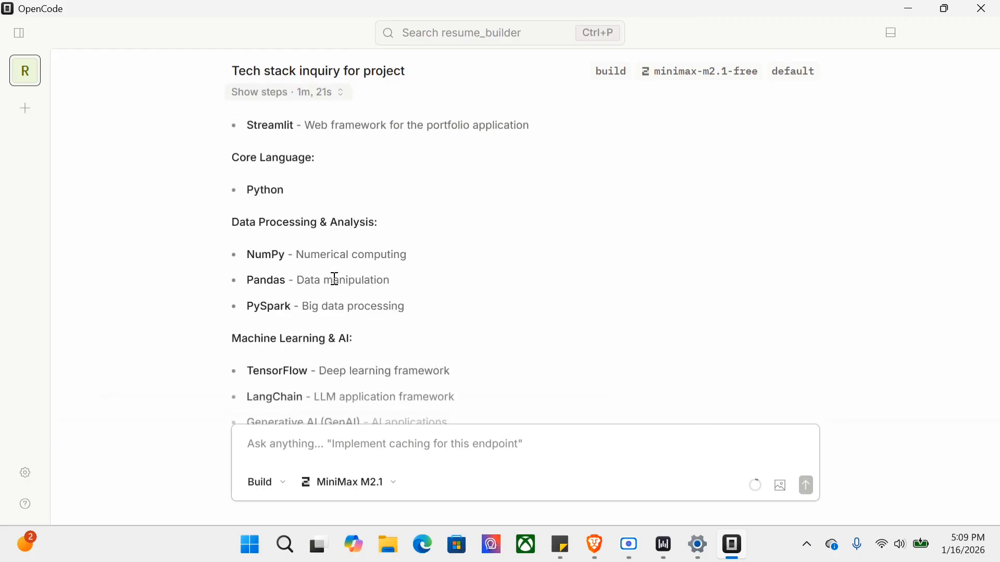
scroll(down, 3)
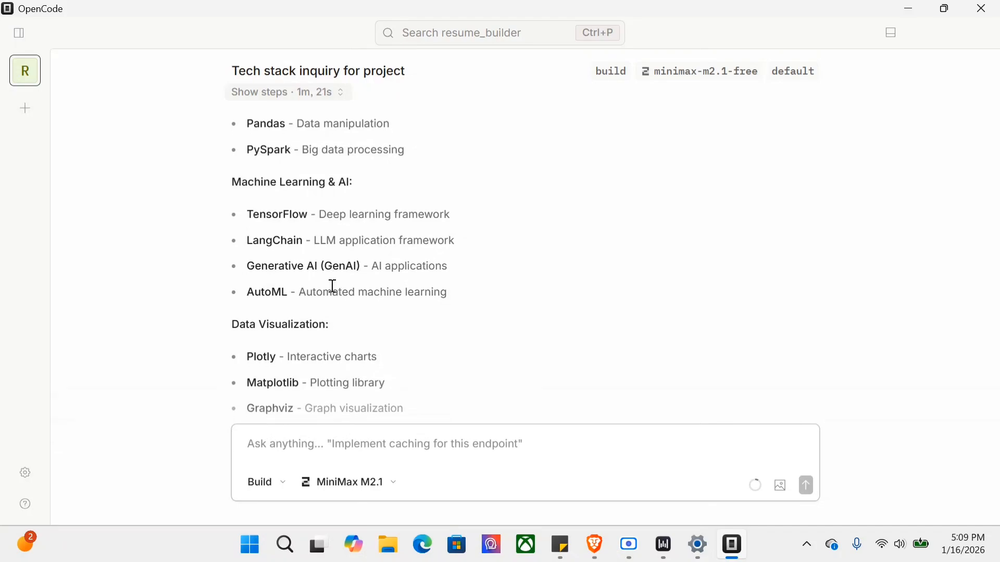
scroll(down, 3)
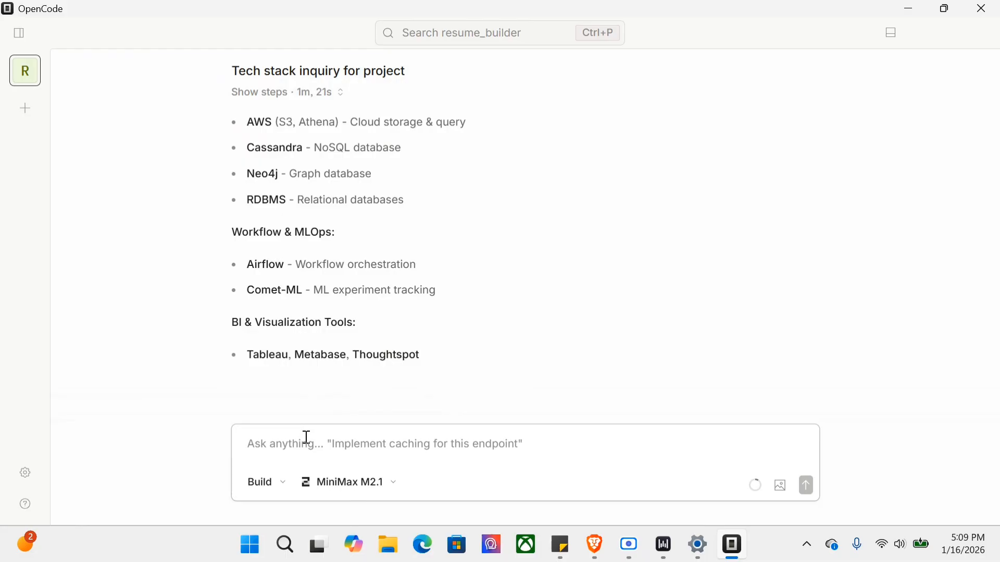
click(383, 444)
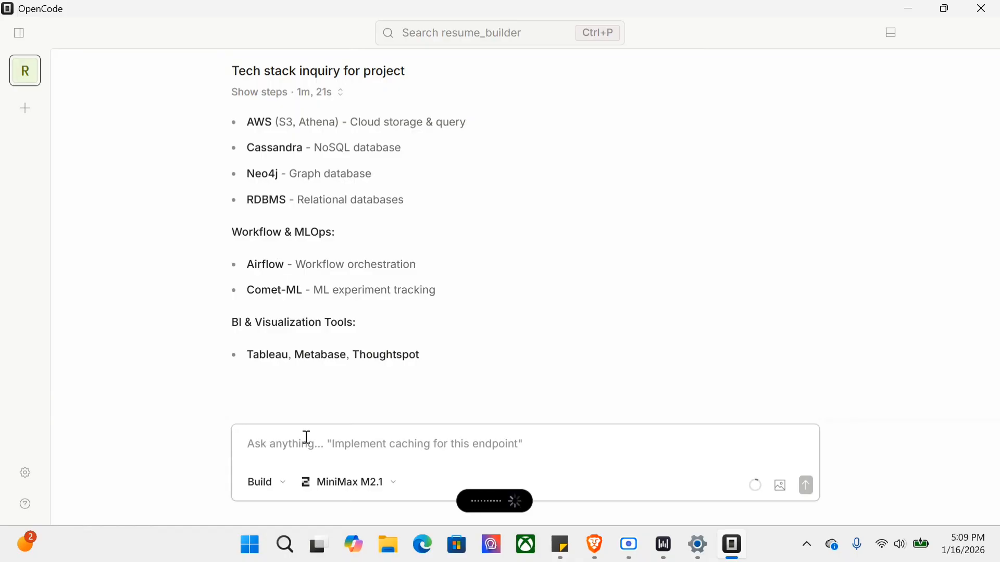
Send 'Add a migration script to generate such a front-end using JavaScript.', then type 'Migr'
text(Add a migration script to generate such a front-end using JavaScript.)
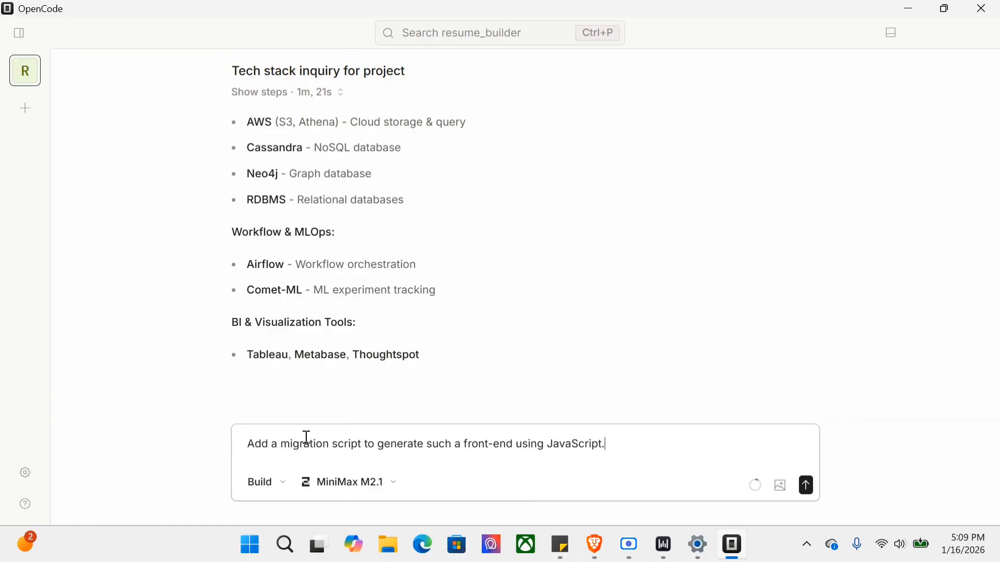
click(806, 486)
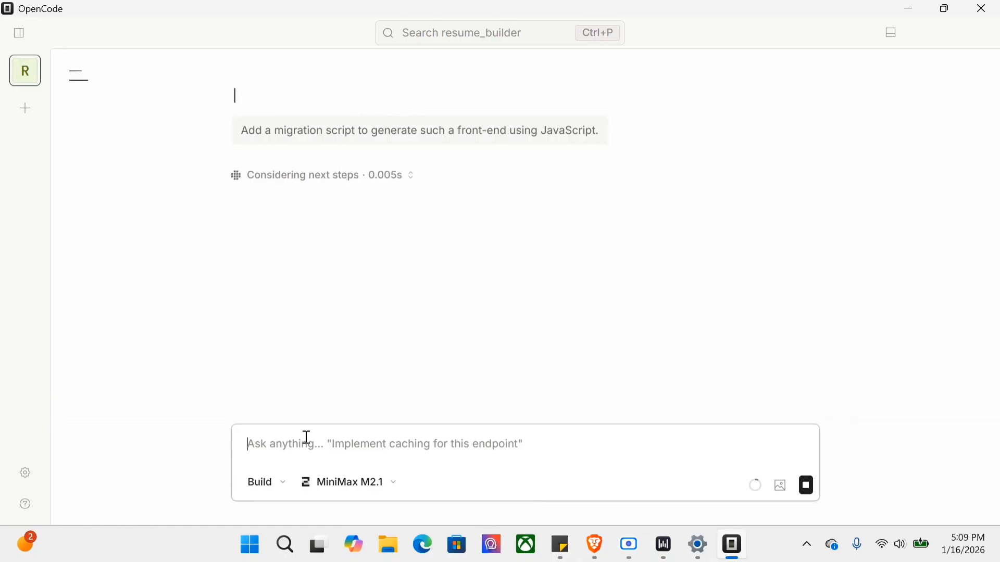
text(Migration script to generate front-end with JavaScript)
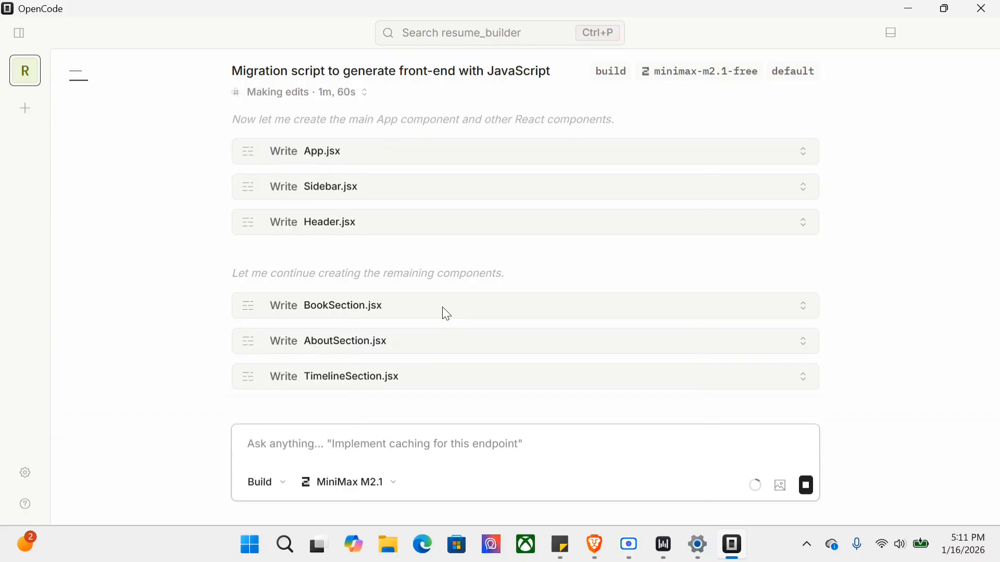
Scroll the session while the agent writes the remaining React component files
scroll(down, 3)
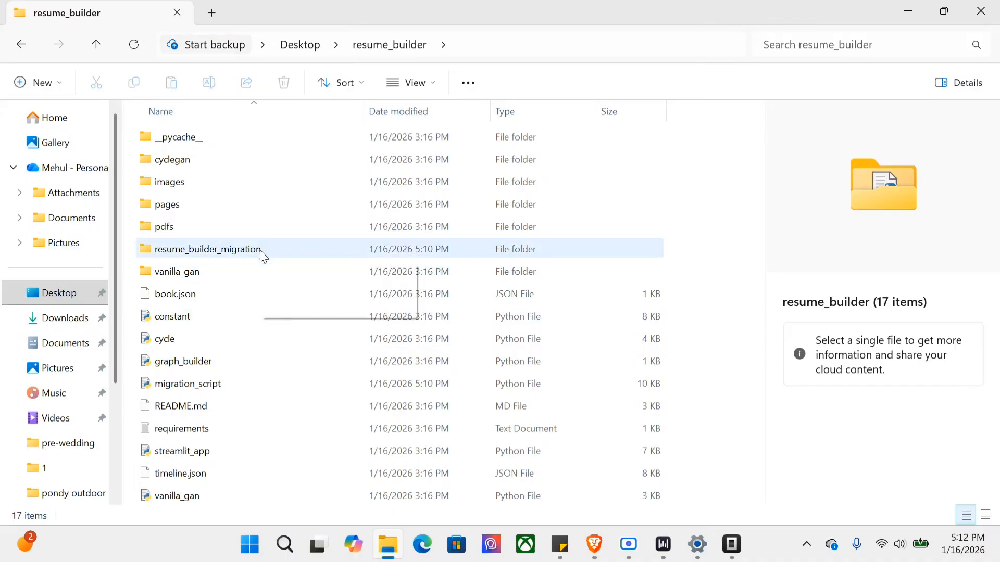
Inspect resume_builder_migration and its src folder, returning to the migration folder
double_click(207, 249)
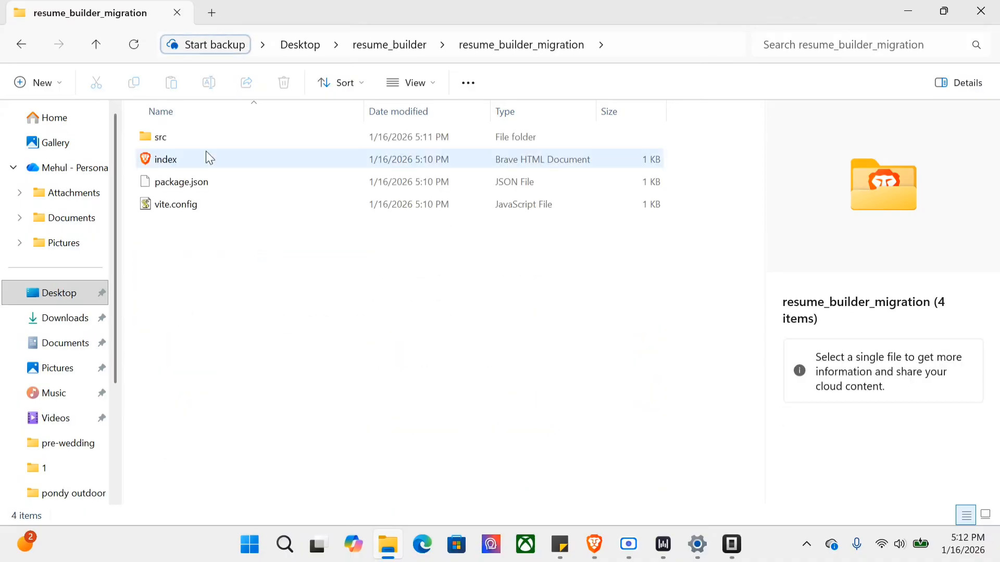
double_click(159, 136)
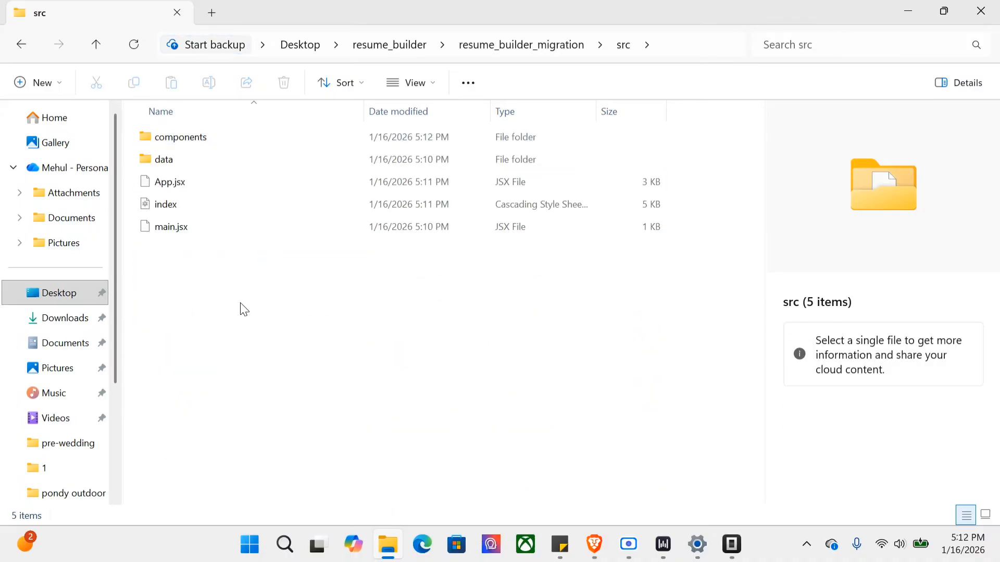
click(21, 44)
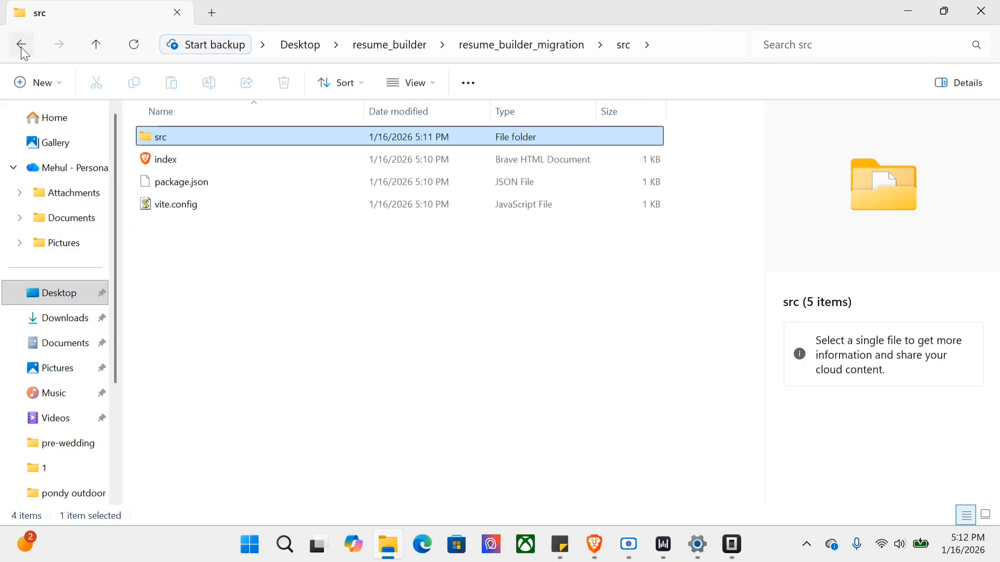
click(730, 545)
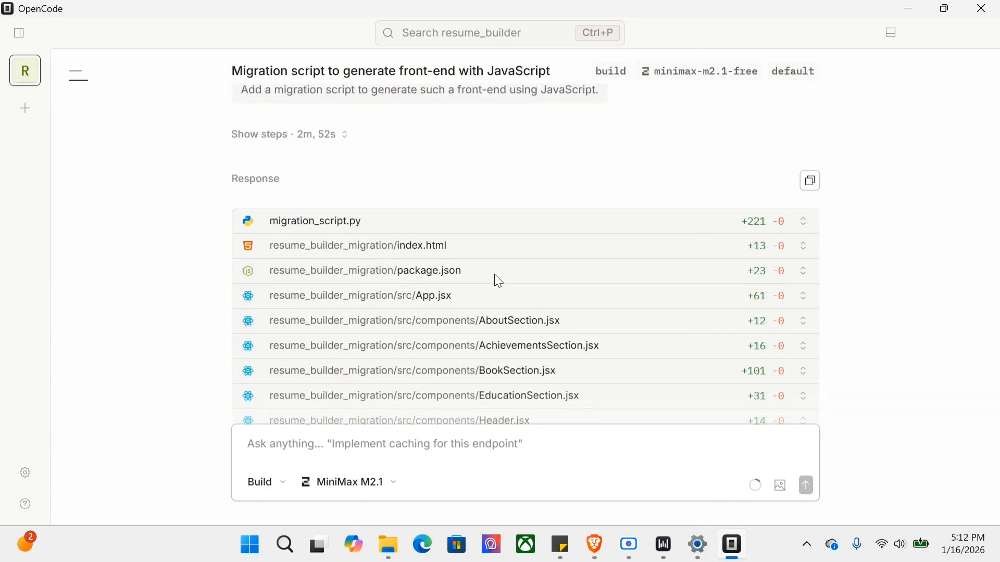
Scroll the created-file list down through Sidebar.jsx, main.jsx and vite.config.js
scroll(down, 3)
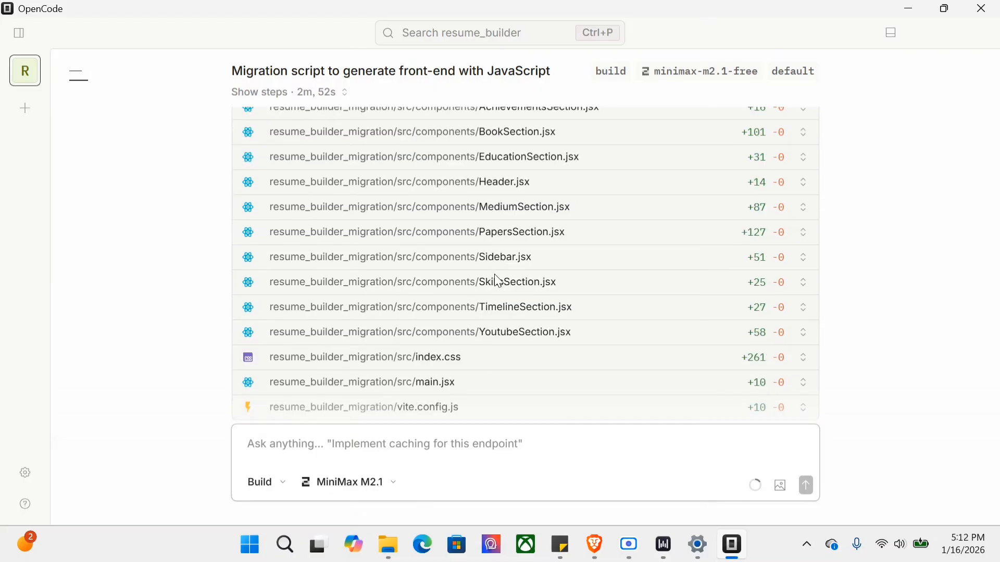
mouse_move(497, 286)
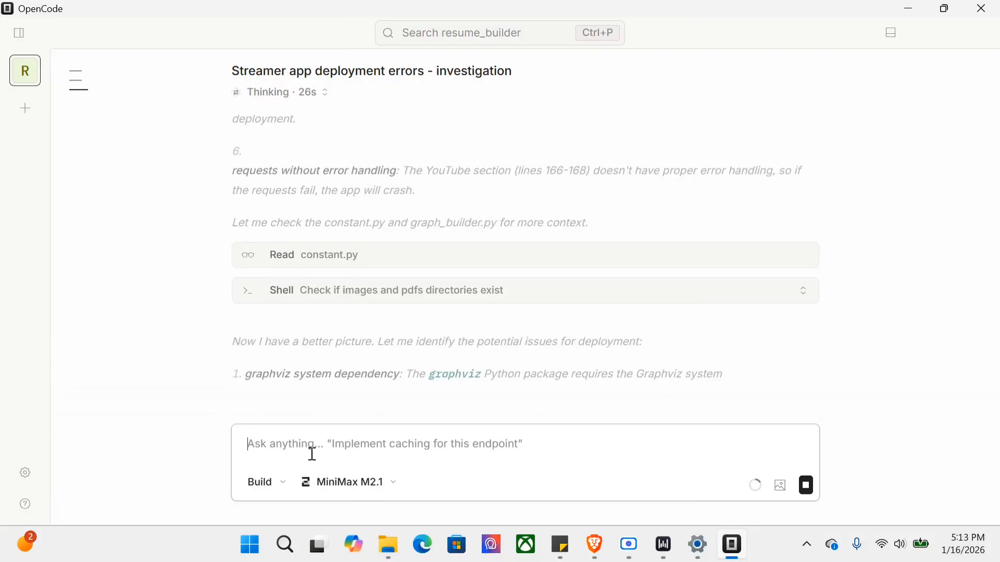
Scroll the chat to review the four issues and the streamlit_app.py, Dockerfile, requirements.txt fixes
scroll(down, 3)
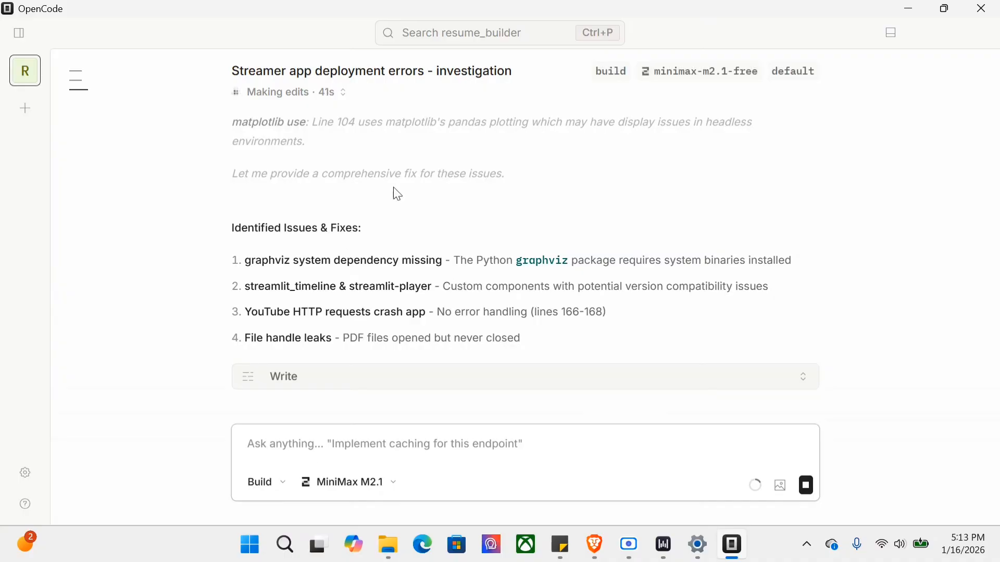
mouse_move(289, 340)
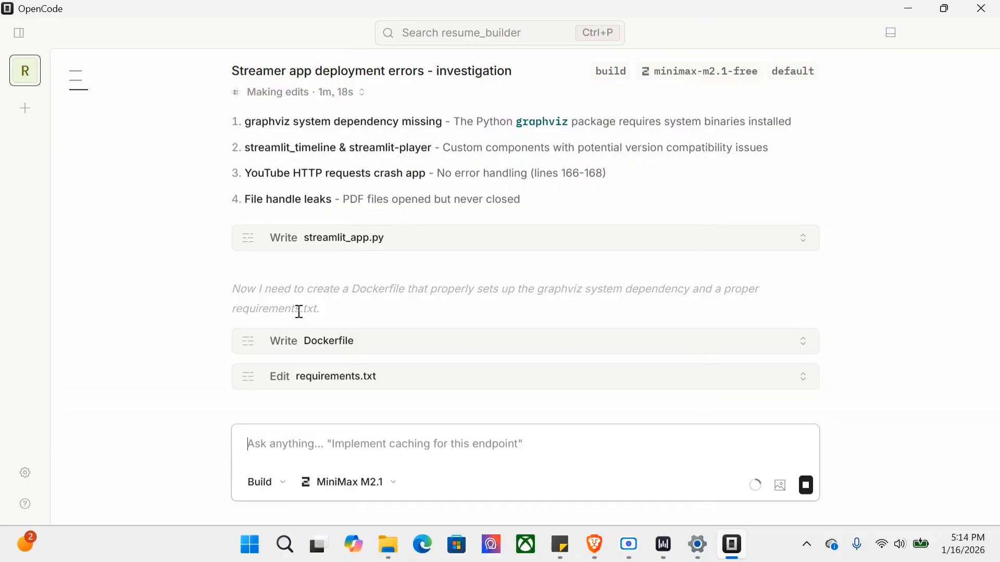
mouse_move(583, 369)
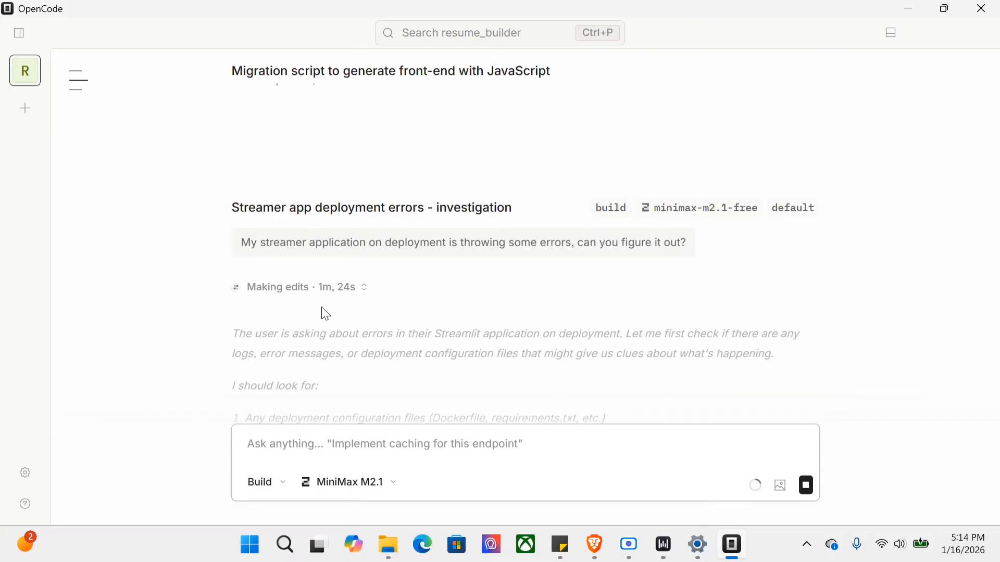
scroll(down, 3)
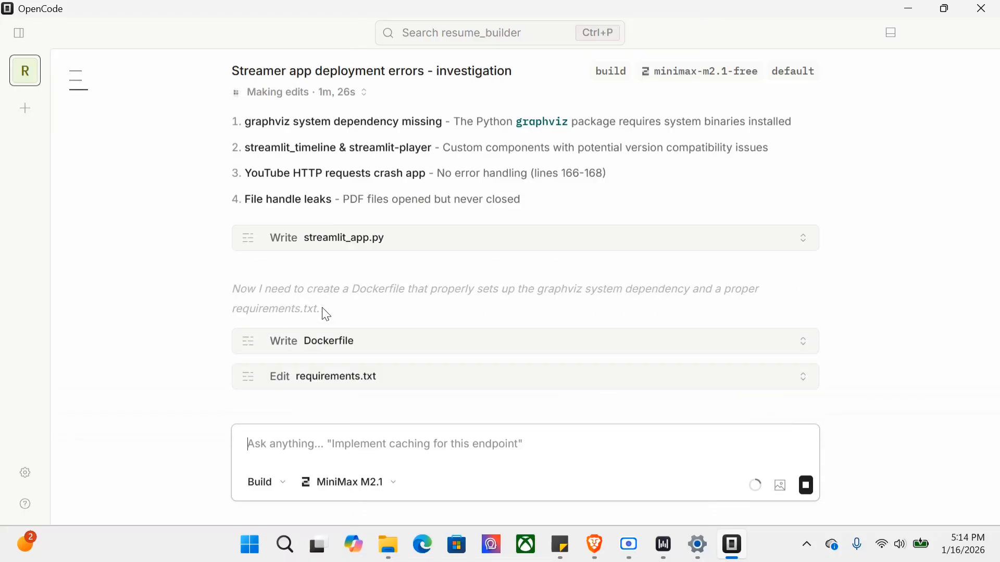